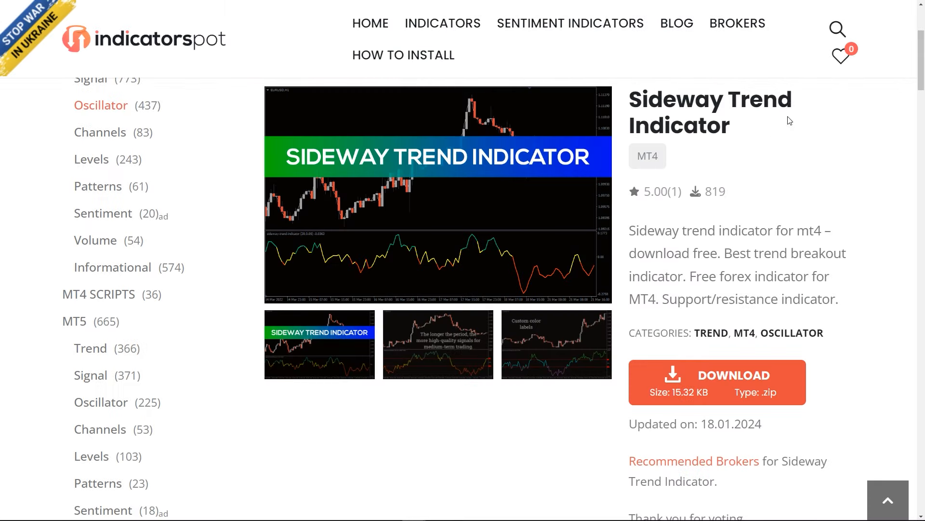
mouse_move(663, 96)
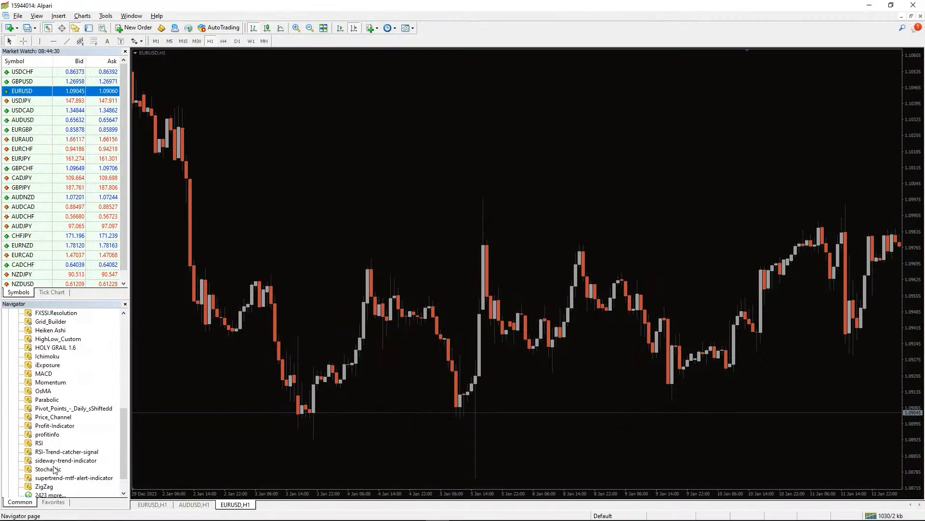
Step: Add sideway-trend-indicator to EURUSD, allowing DLL and external expert imports
click(65, 459)
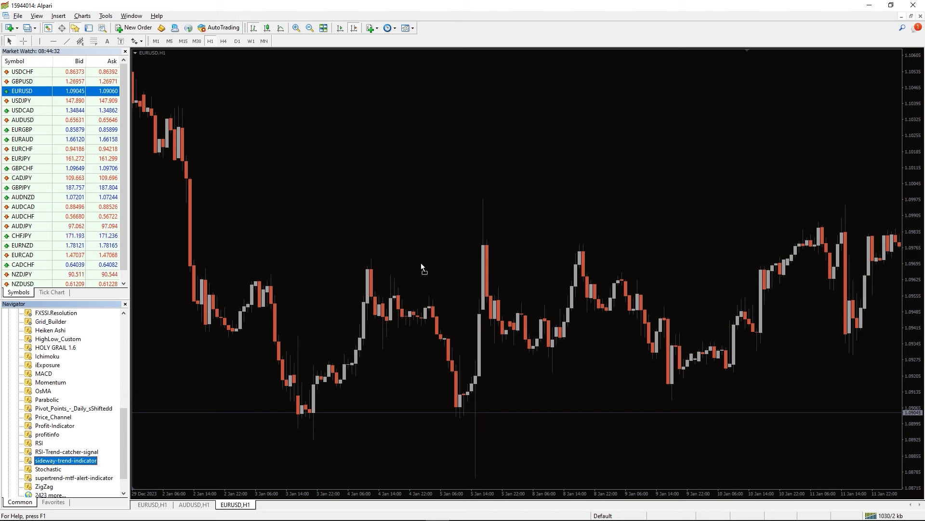
double_click(66, 460)
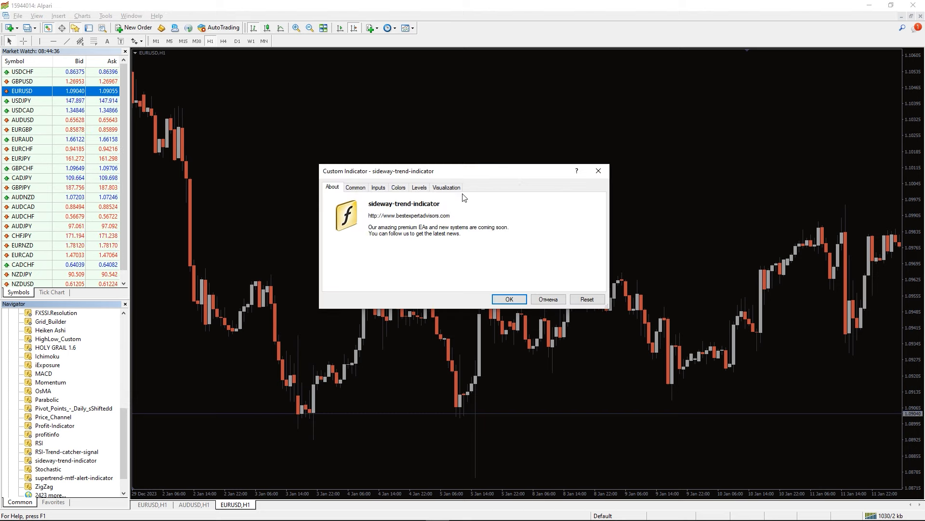
click(354, 187)
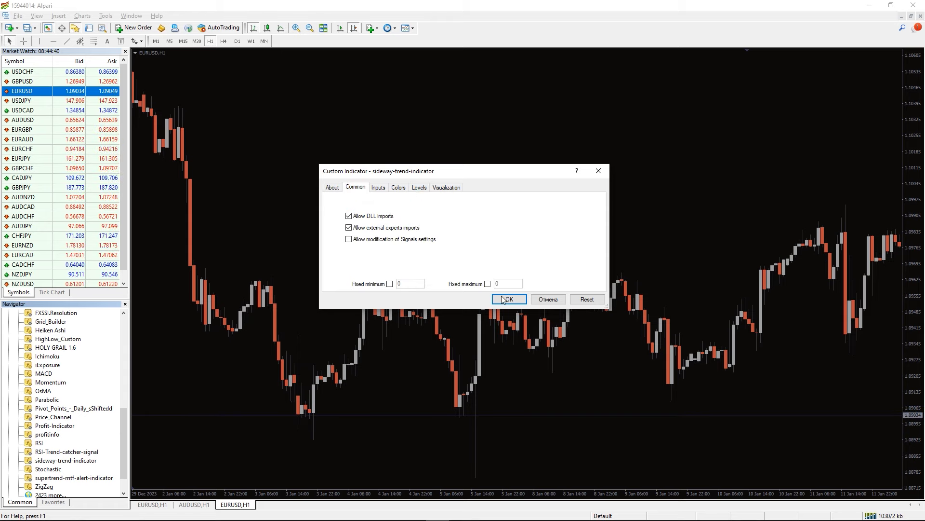
click(507, 299)
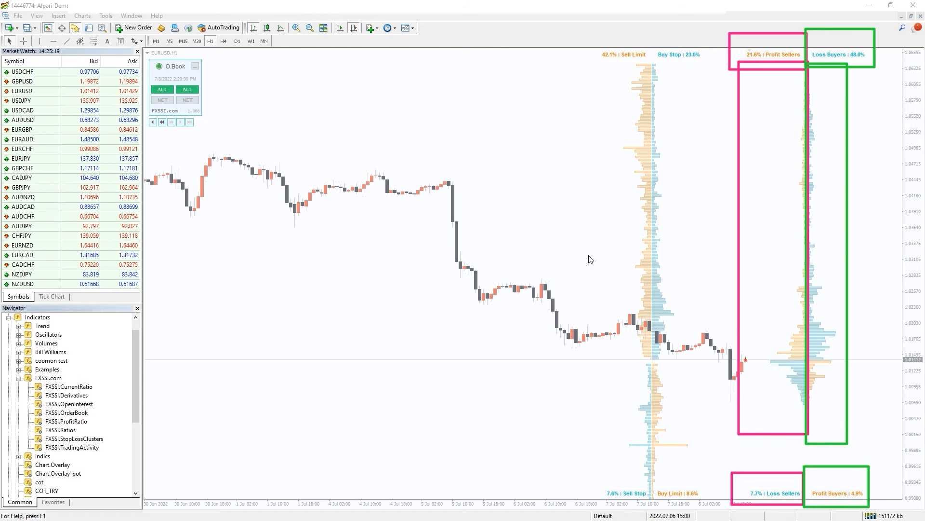
Step: Step the FXSSI order book through earlier snapshots, then browse the product list
click(180, 122)
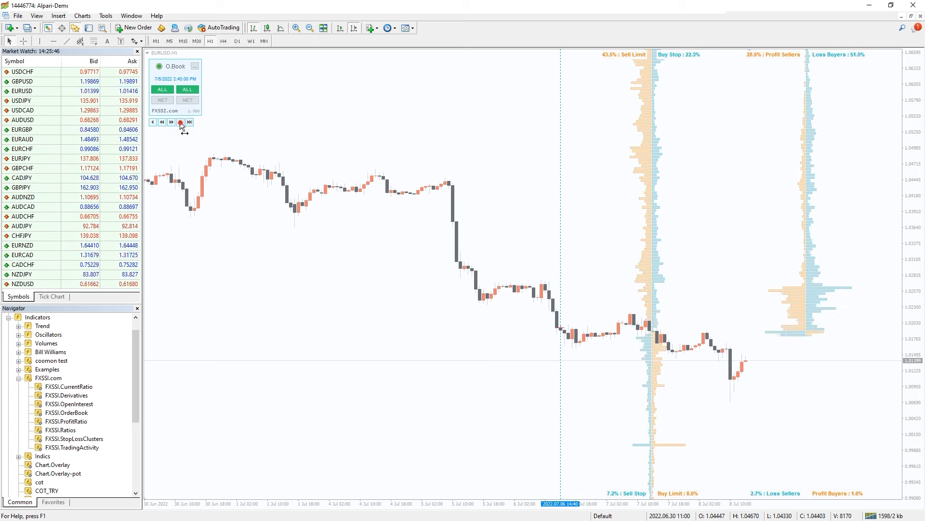
click(180, 122)
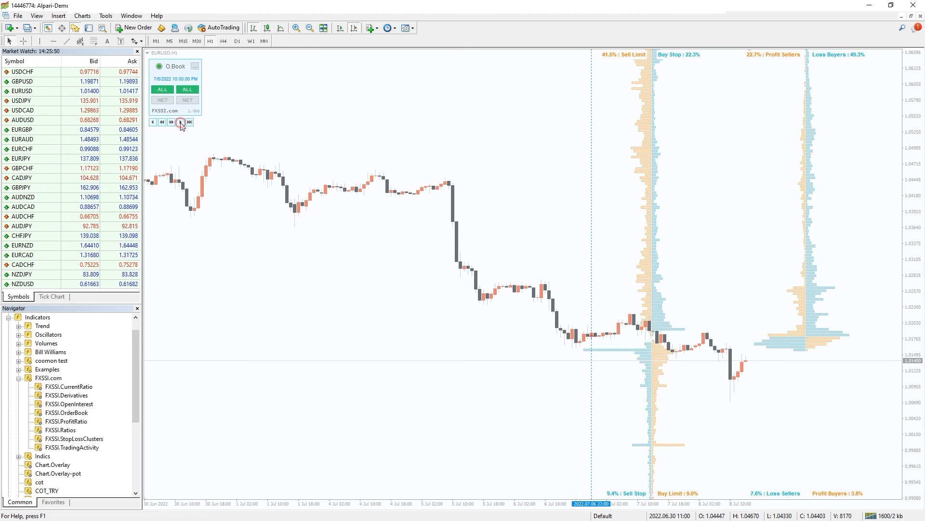
click(181, 122)
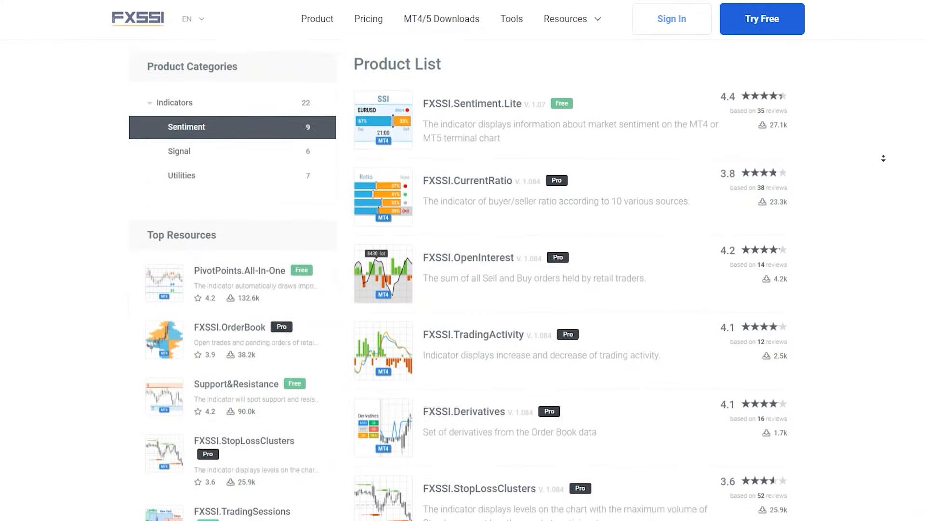
scroll(down, 3)
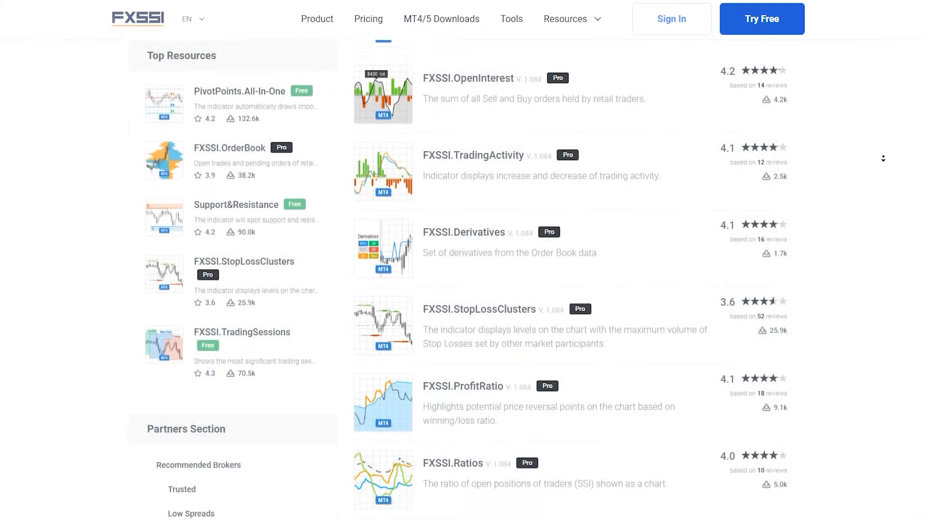
click(762, 19)
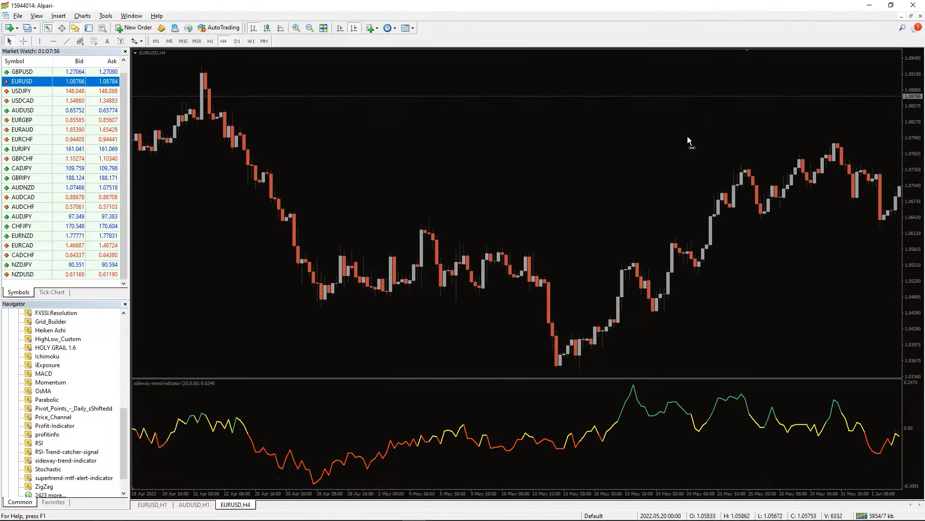
scroll(right, 3)
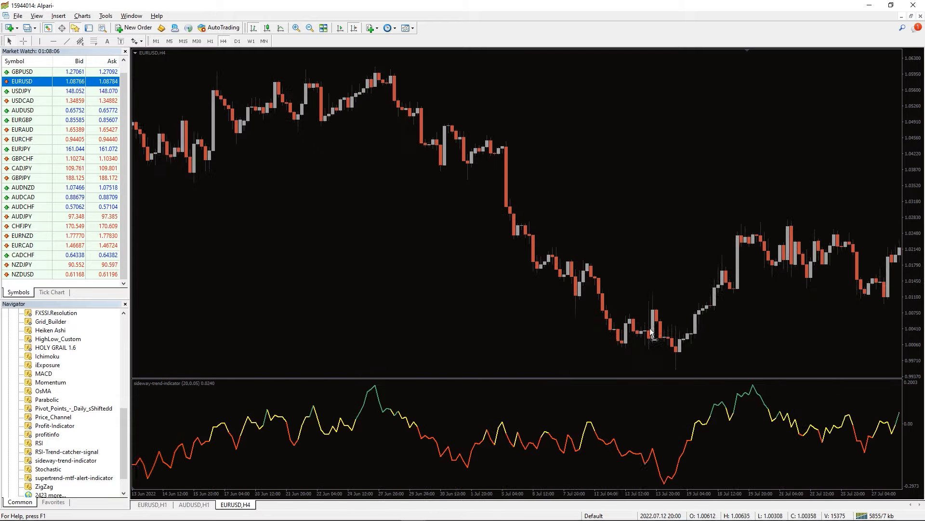
scroll(right, 3)
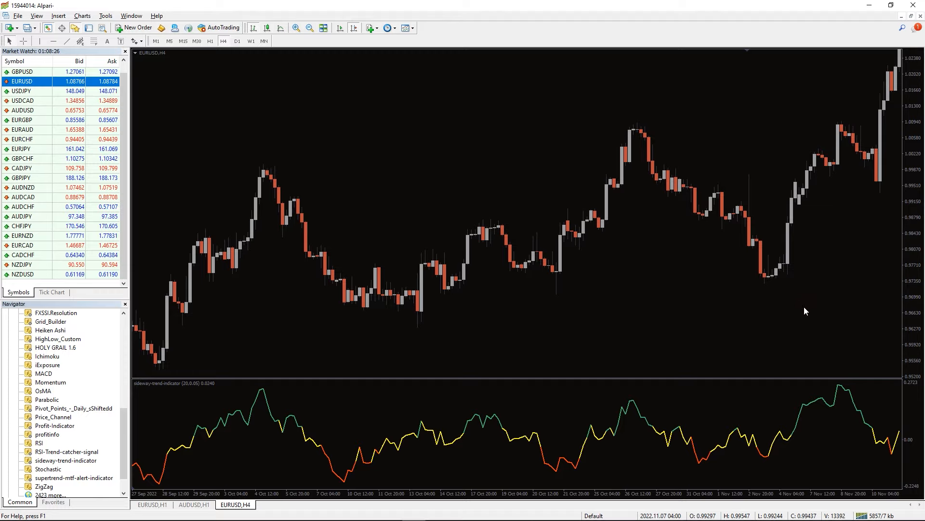
scroll(right, 3)
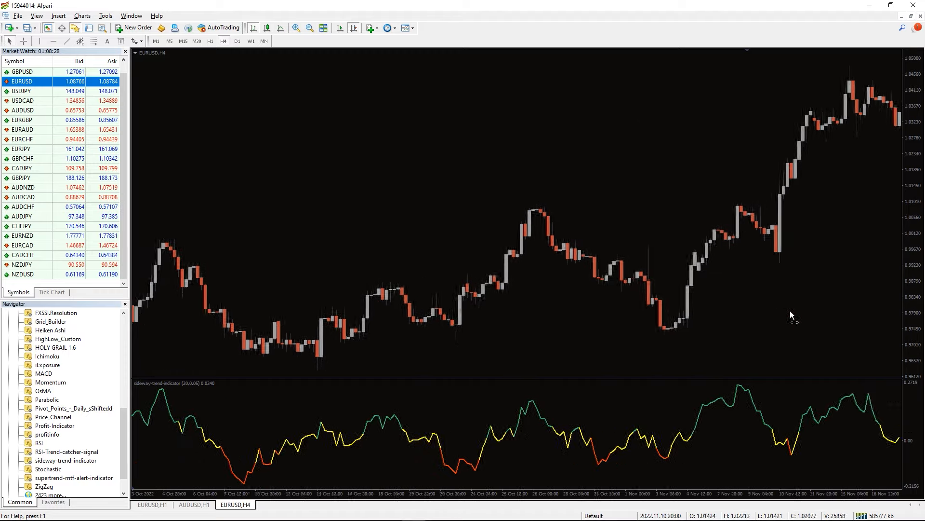
scroll(right, 3)
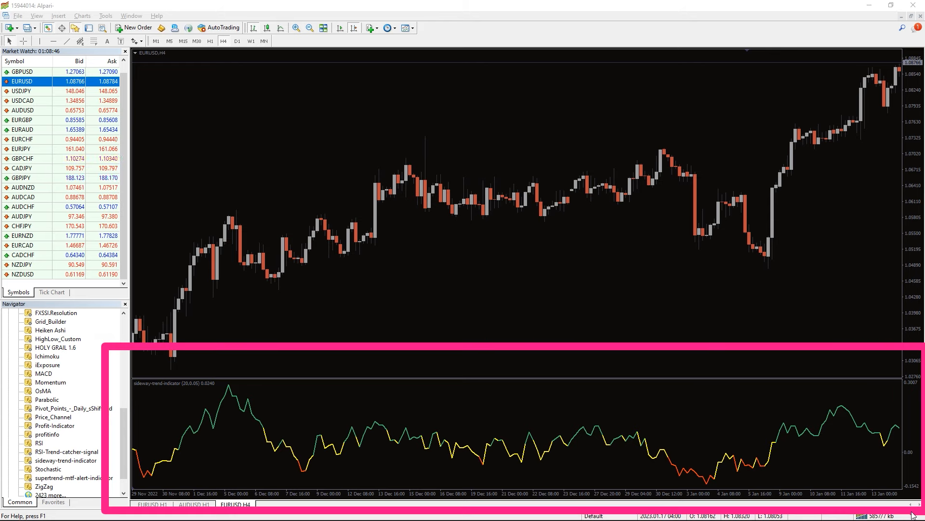
mouse_move(354, 455)
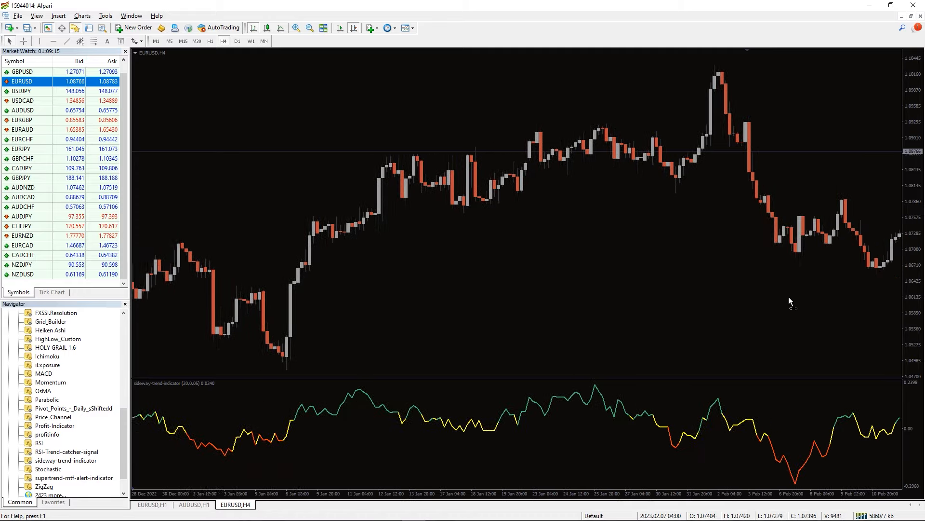
scroll(right, 3)
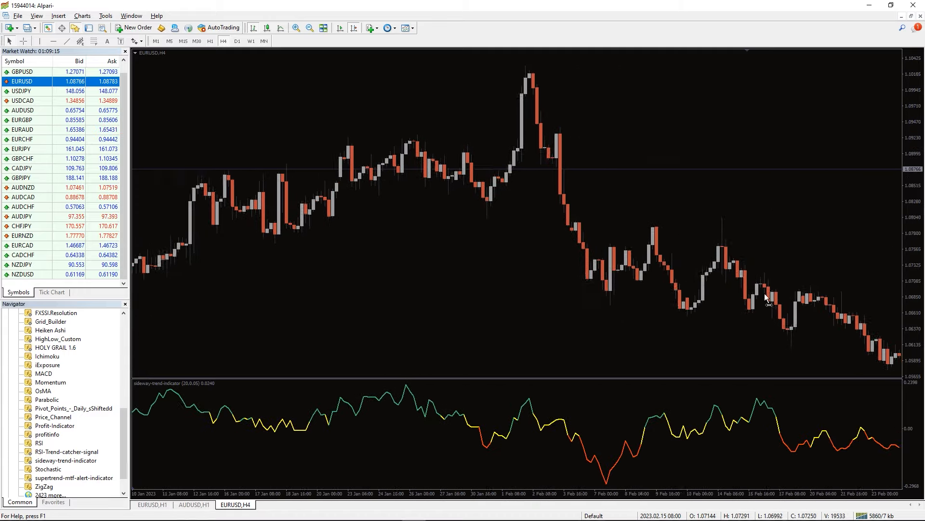
scroll(right, 3)
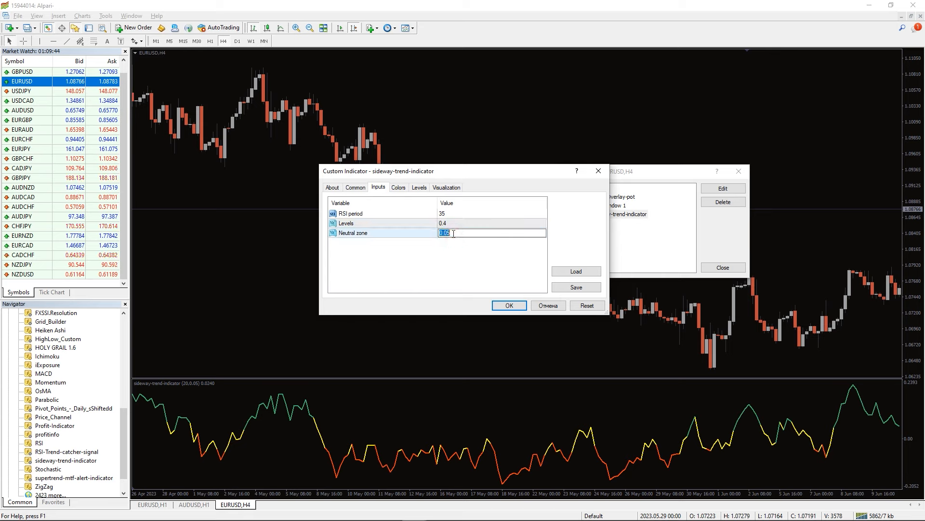
Step: On the Colors tab, thicken the Gold line and pick a new line colour
click(398, 187)
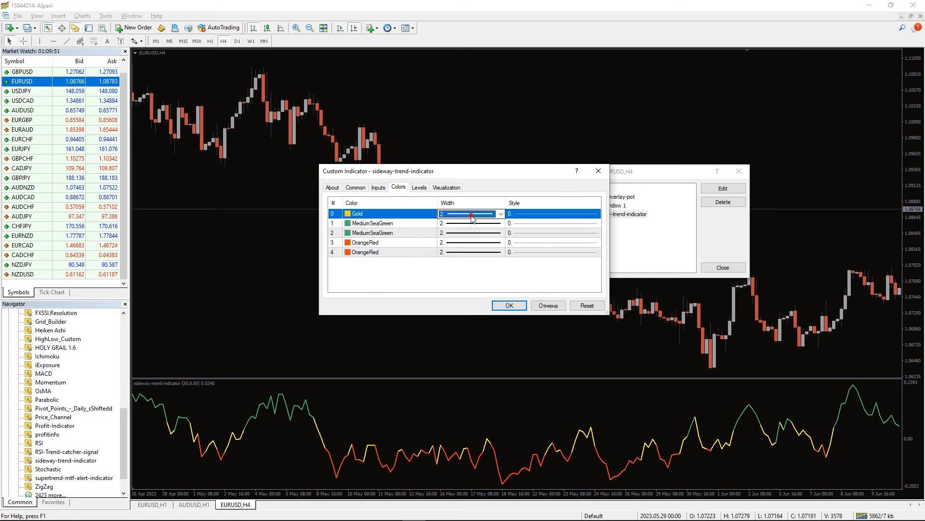
click(369, 233)
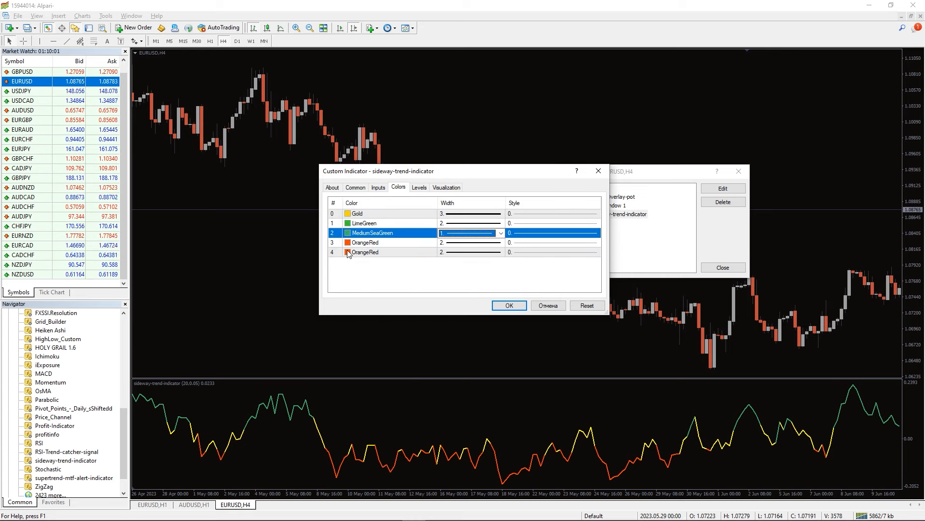
click(508, 306)
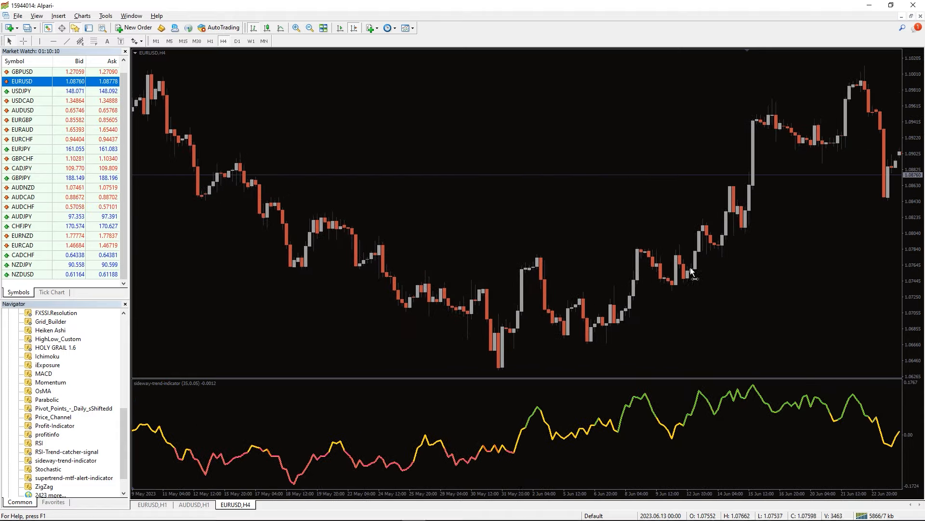
Step: Scroll the EURUSD H4 chart right to view the reconfigured indicator line
scroll(right, 3)
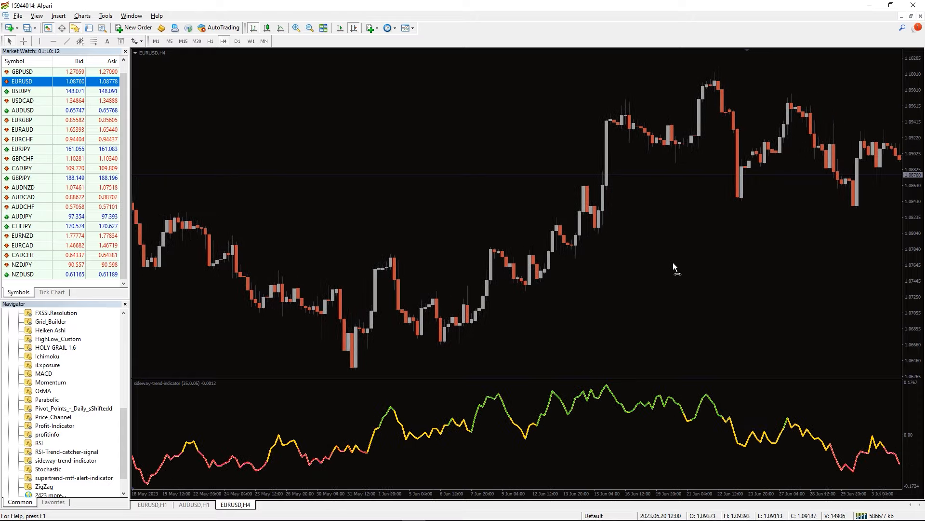